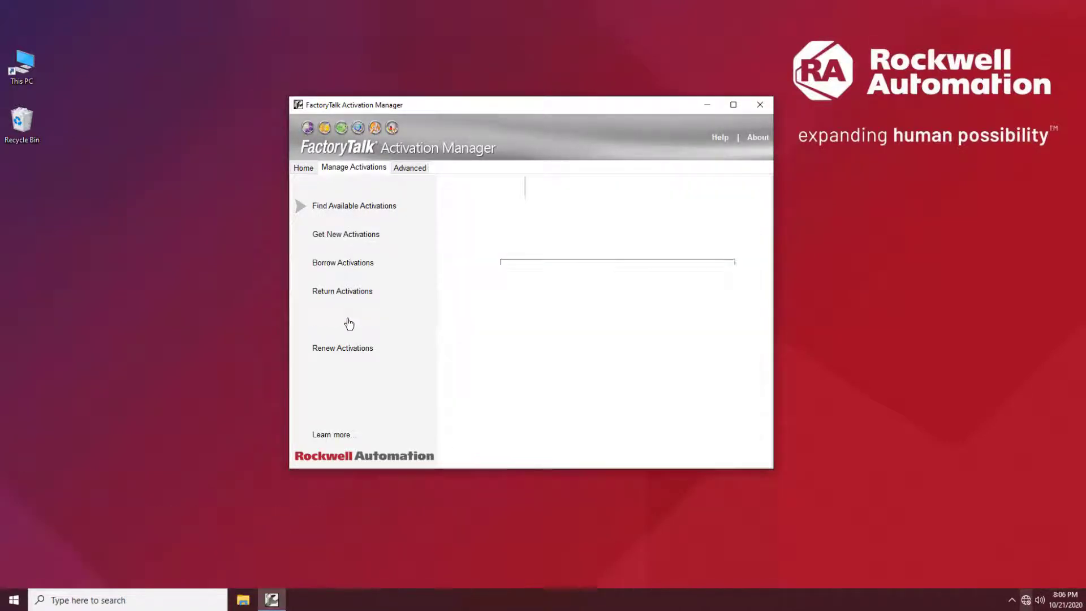
Start Rehost Activations and advance to the data-file step showing FTAManagerData.xml on the Desktop
{"action": "left_click", "coordinate": [347, 319]}
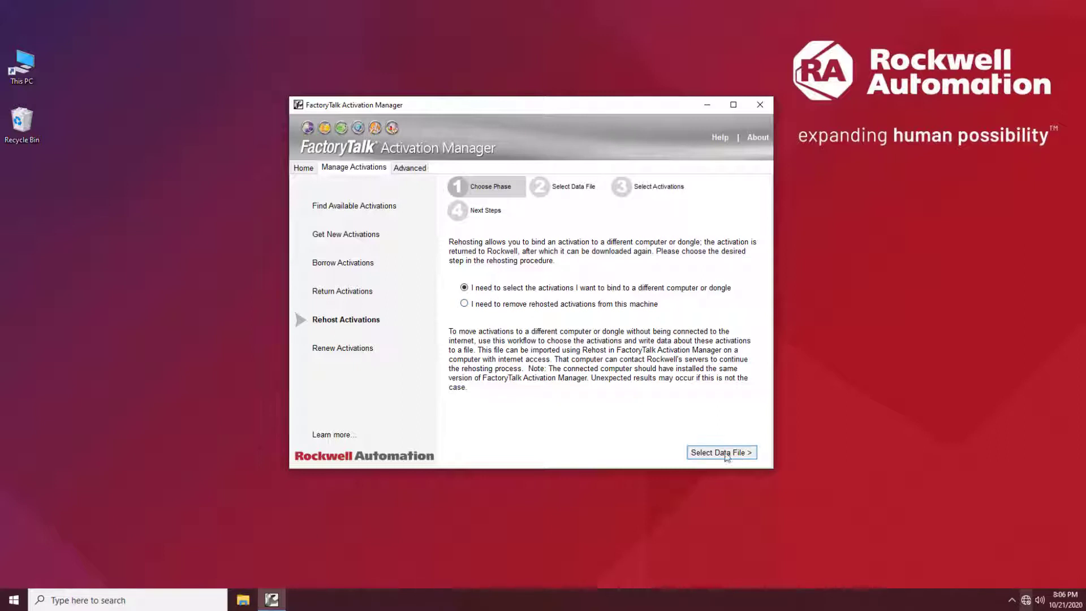
{"action": "left_click", "coordinate": [720, 453]}
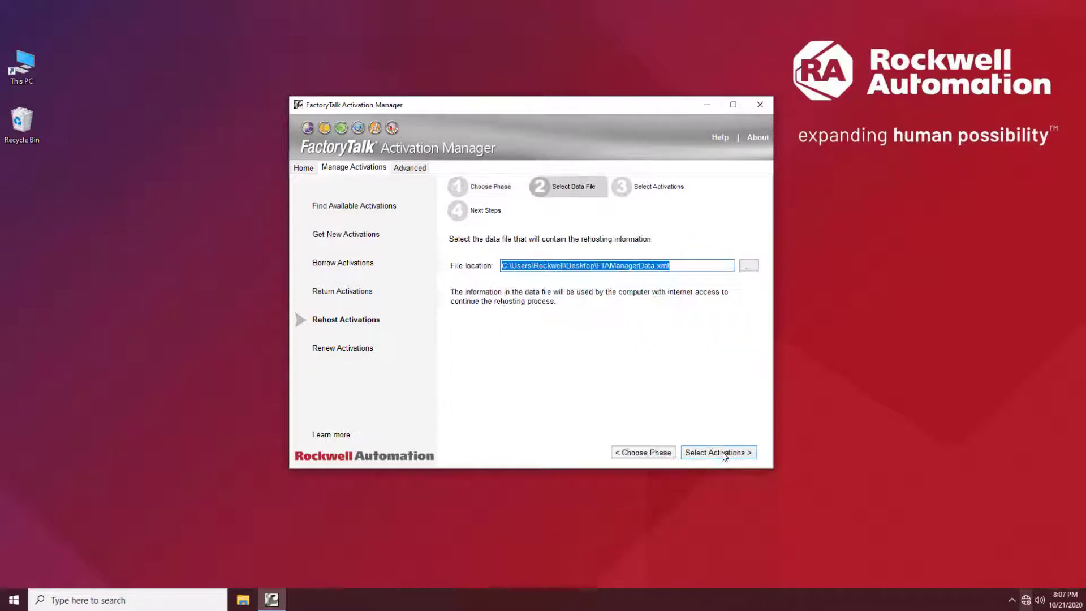
{"action": "mouse_move", "coordinate": [551, 264]}
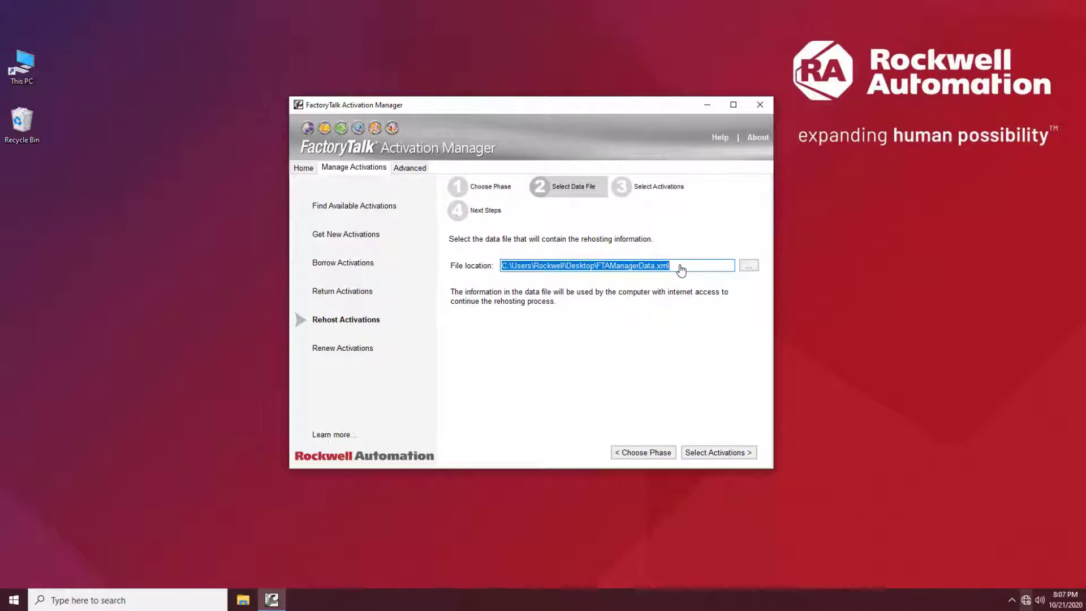
{"action": "mouse_move", "coordinate": [743, 444]}
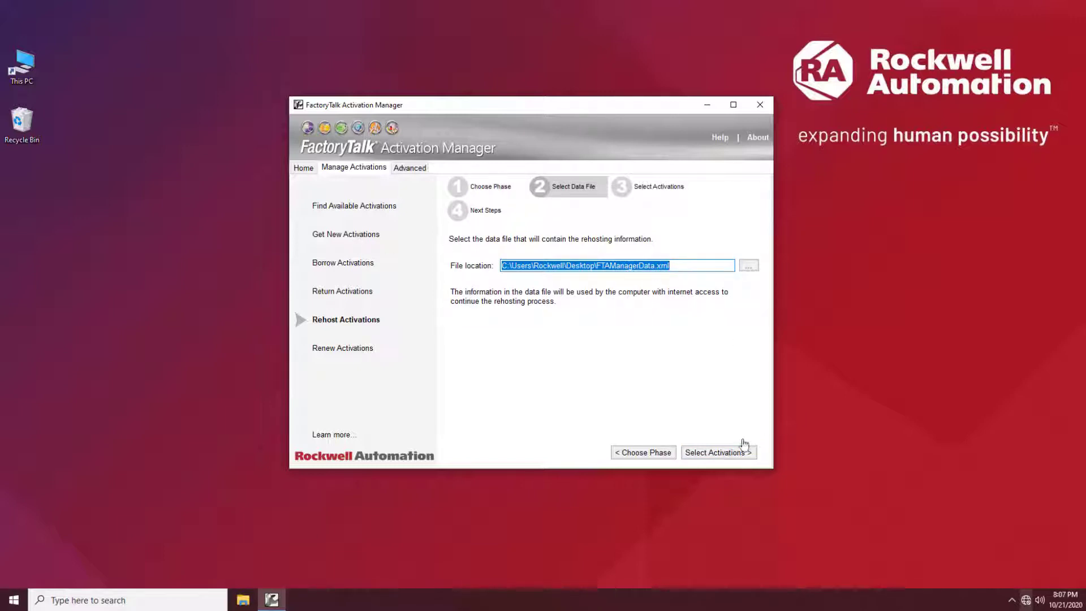
Select RSLogix 5000 Pro for rehosting and confirm its removal into FTAManagerData.xml
{"action": "left_click", "coordinate": [717, 452]}
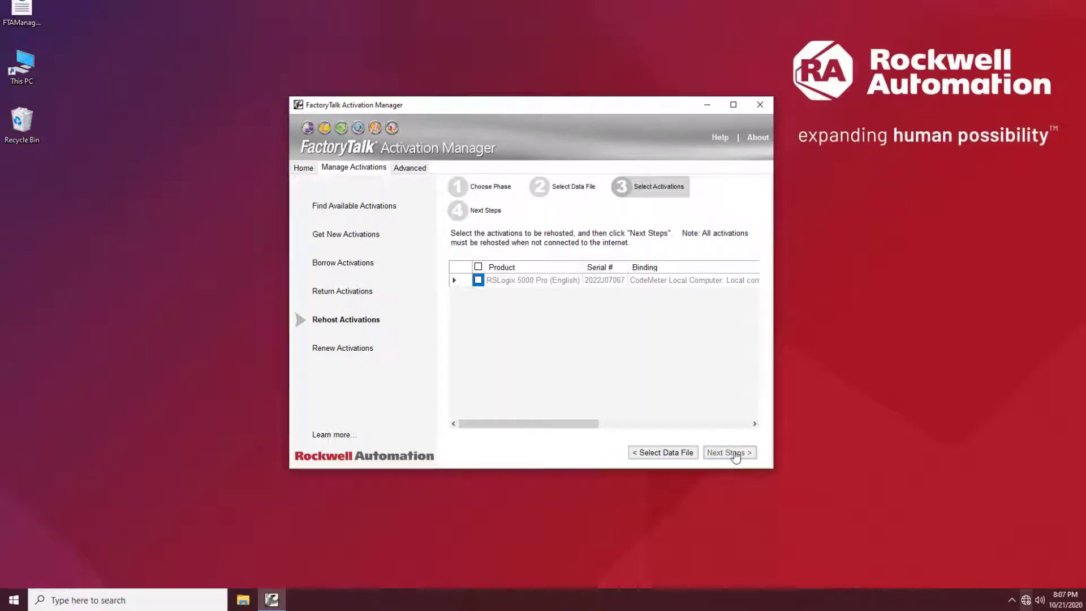
{"action": "mouse_move", "coordinate": [683, 375]}
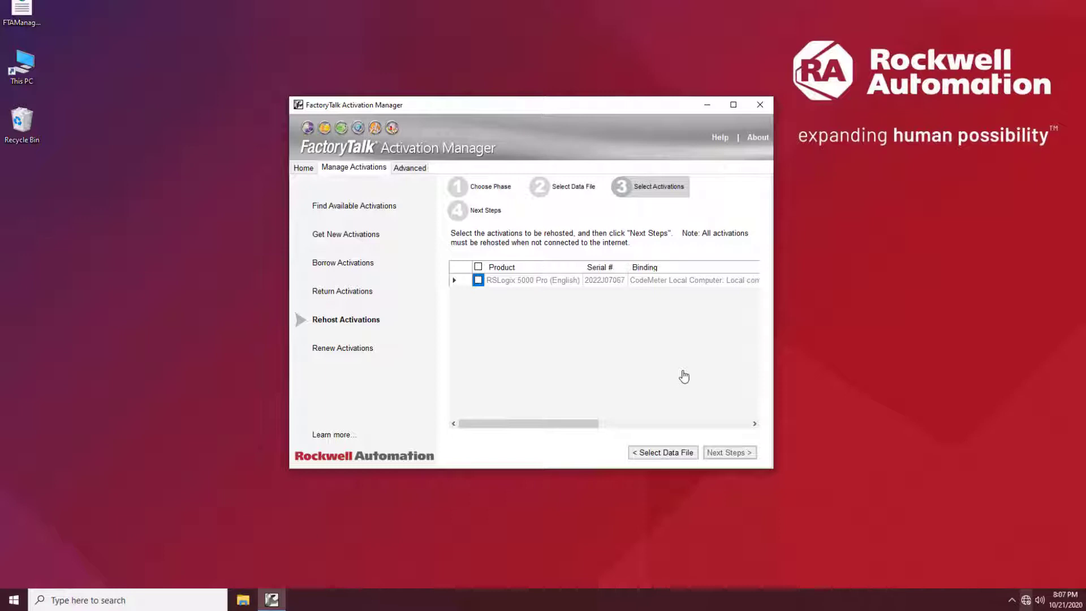
{"action": "mouse_move", "coordinate": [672, 372]}
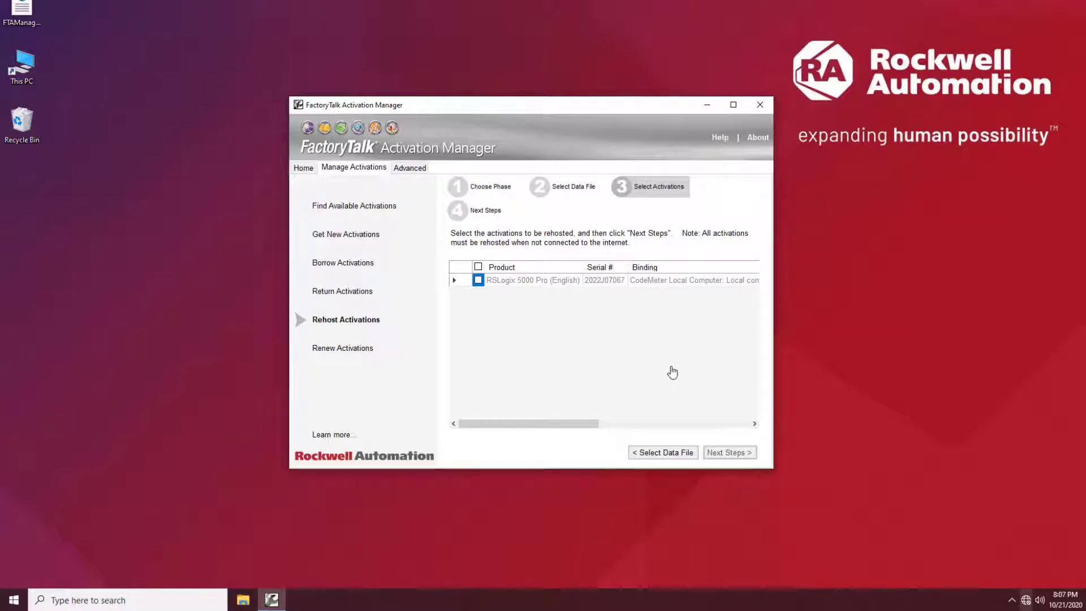
{"action": "left_click", "coordinate": [478, 280]}
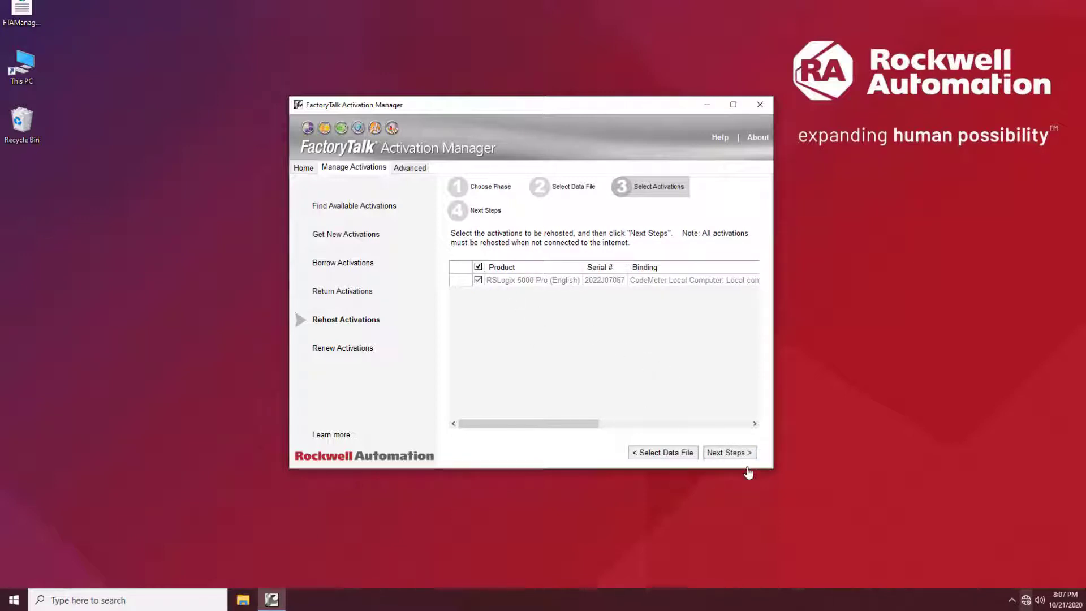
{"action": "left_click", "coordinate": [729, 453]}
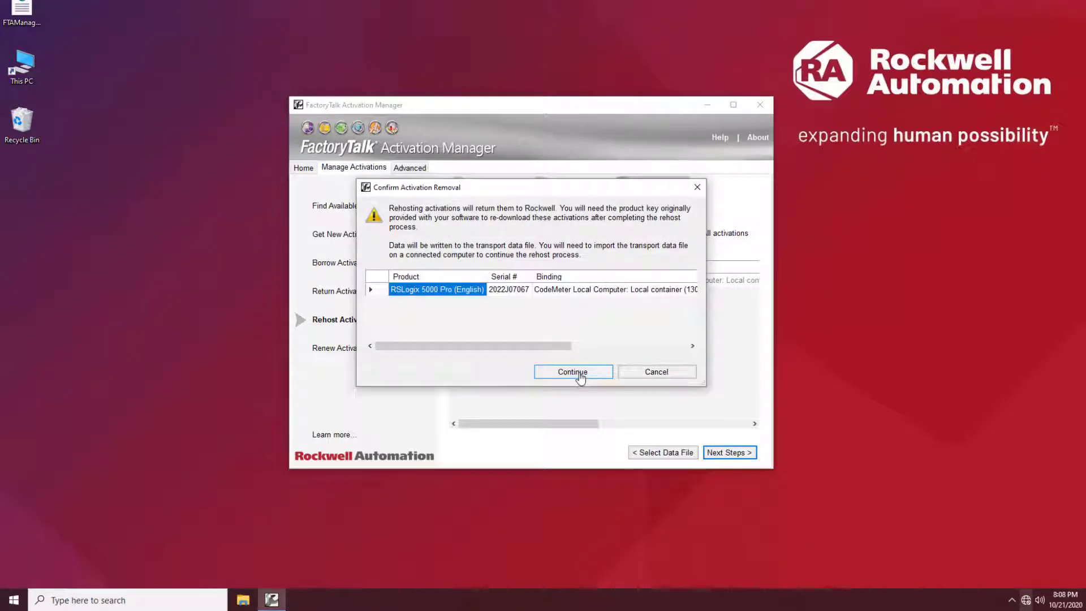
{"action": "mouse_move", "coordinate": [572, 372]}
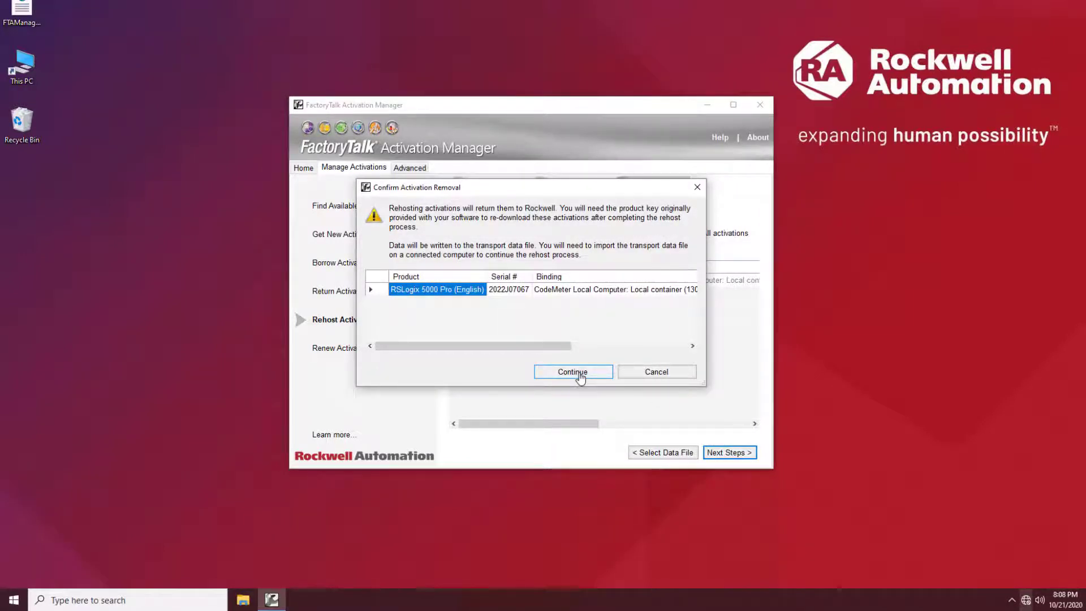
{"action": "left_click", "coordinate": [573, 372]}
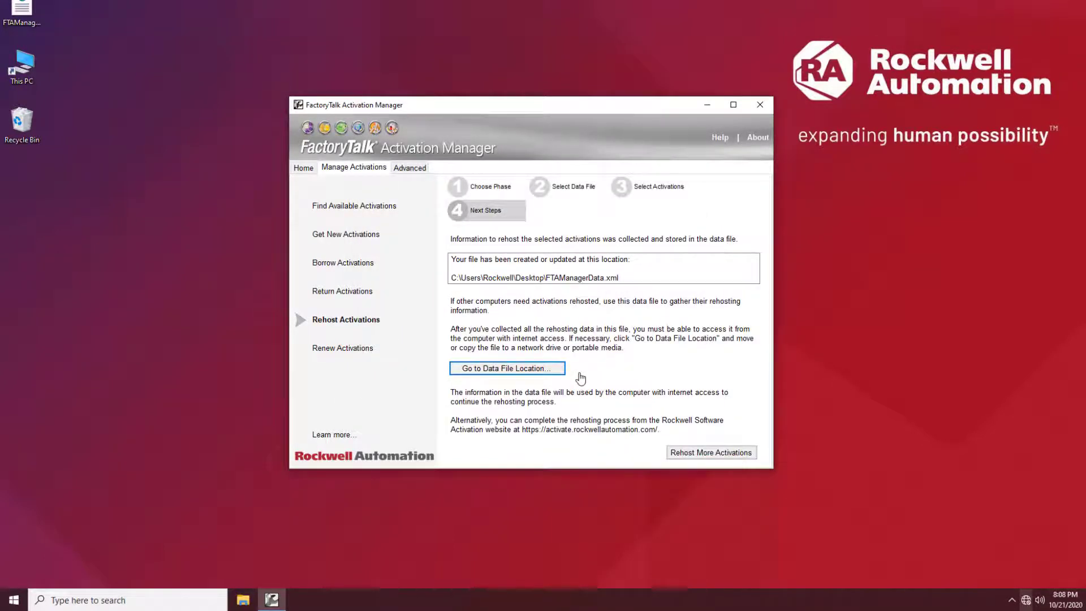
{"action": "mouse_move", "coordinate": [664, 407]}
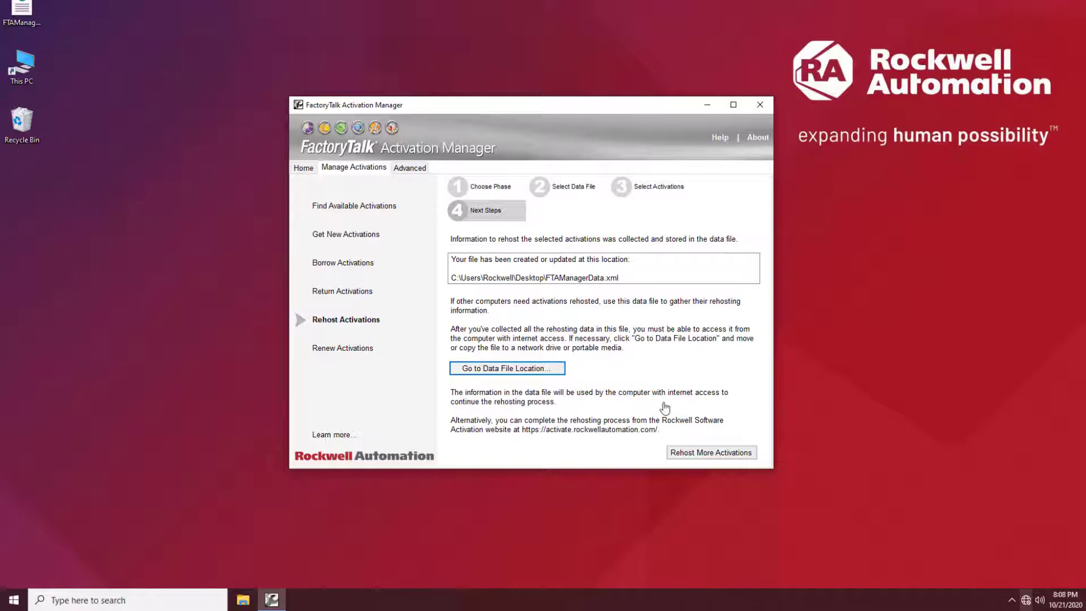
{"action": "mouse_move", "coordinate": [545, 377]}
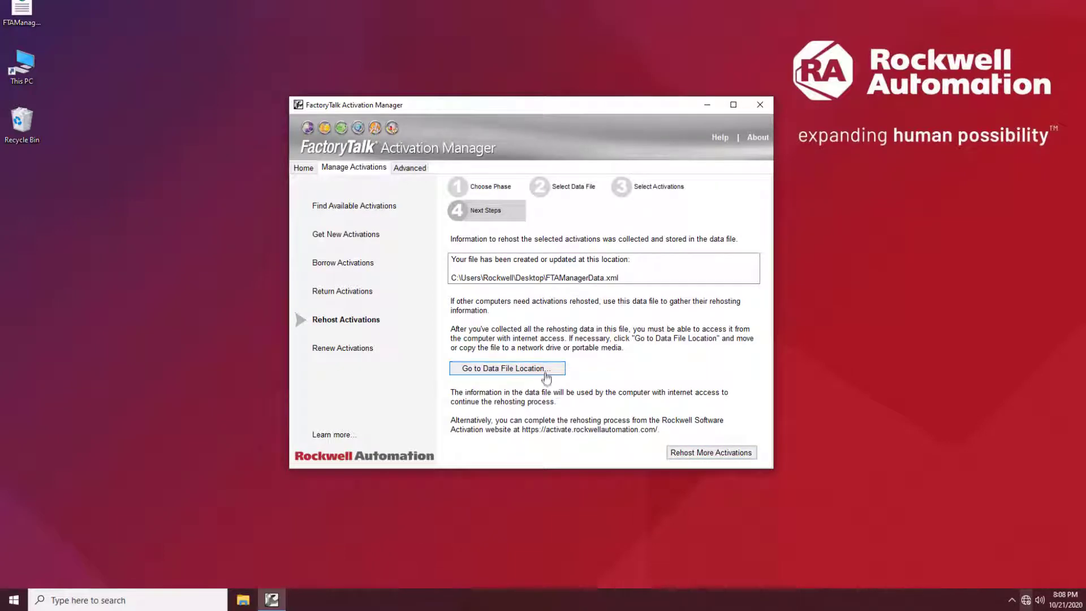
Show the Desktop folder holding FTAManagerData.xml and open that data file
{"action": "left_click", "coordinate": [505, 368]}
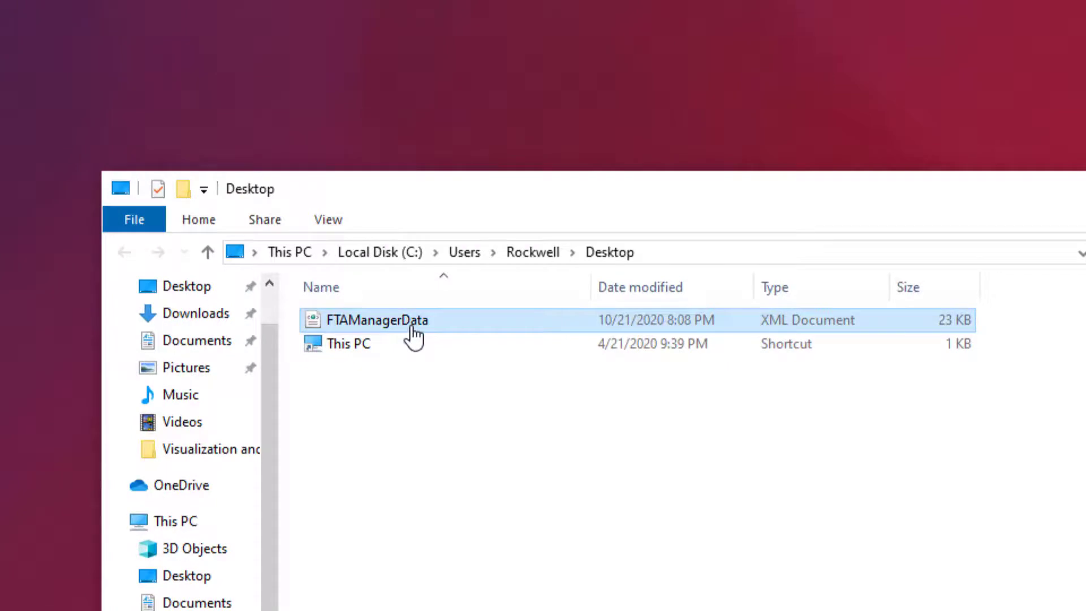
{"action": "double_click", "coordinate": [376, 320]}
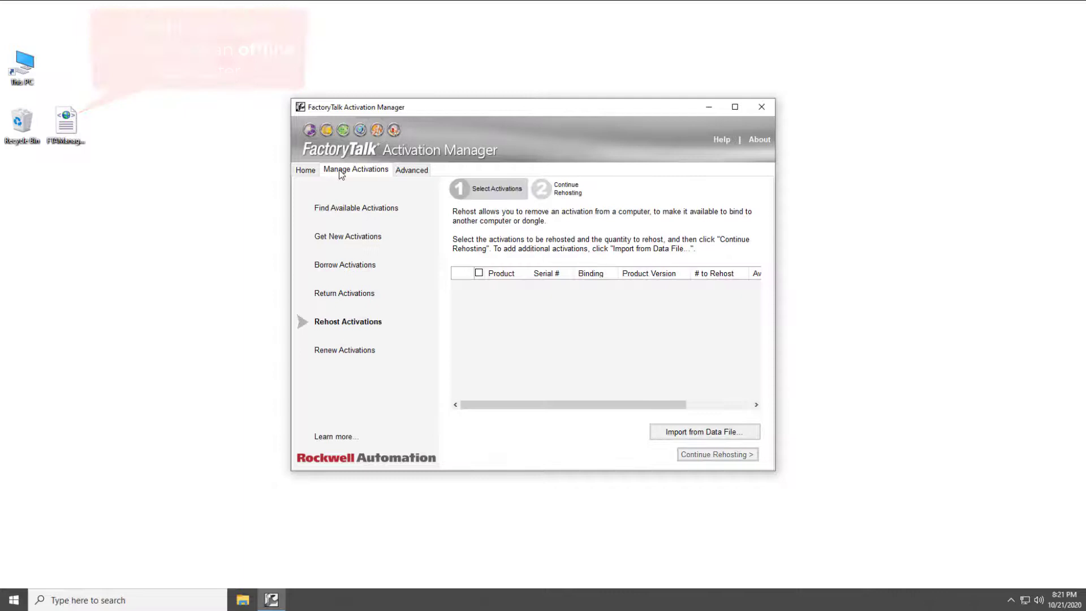
{"action": "mouse_move", "coordinate": [358, 326]}
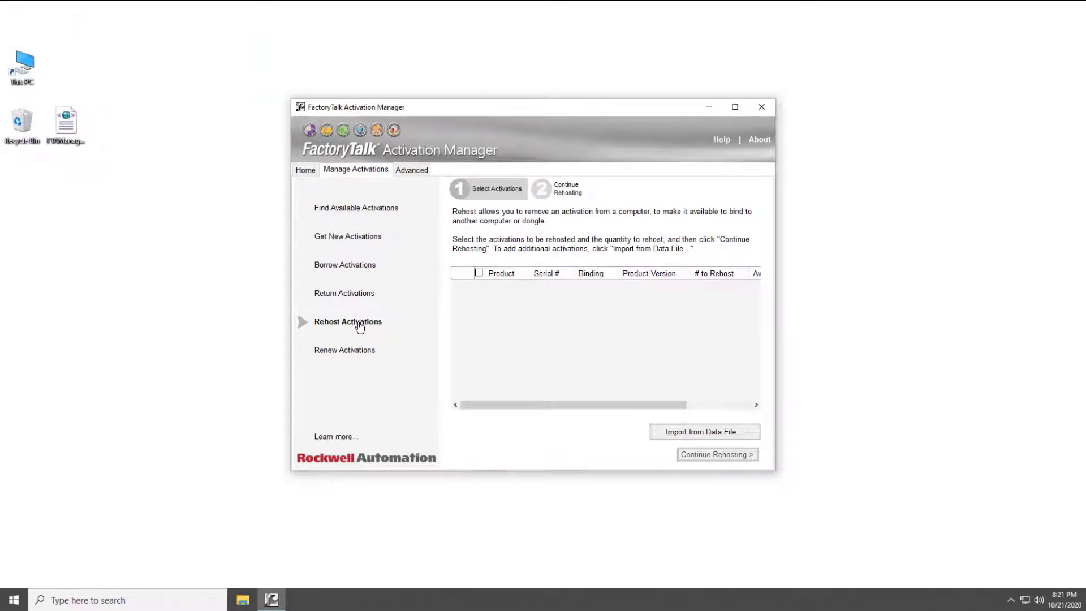
{"action": "mouse_move", "coordinate": [695, 418]}
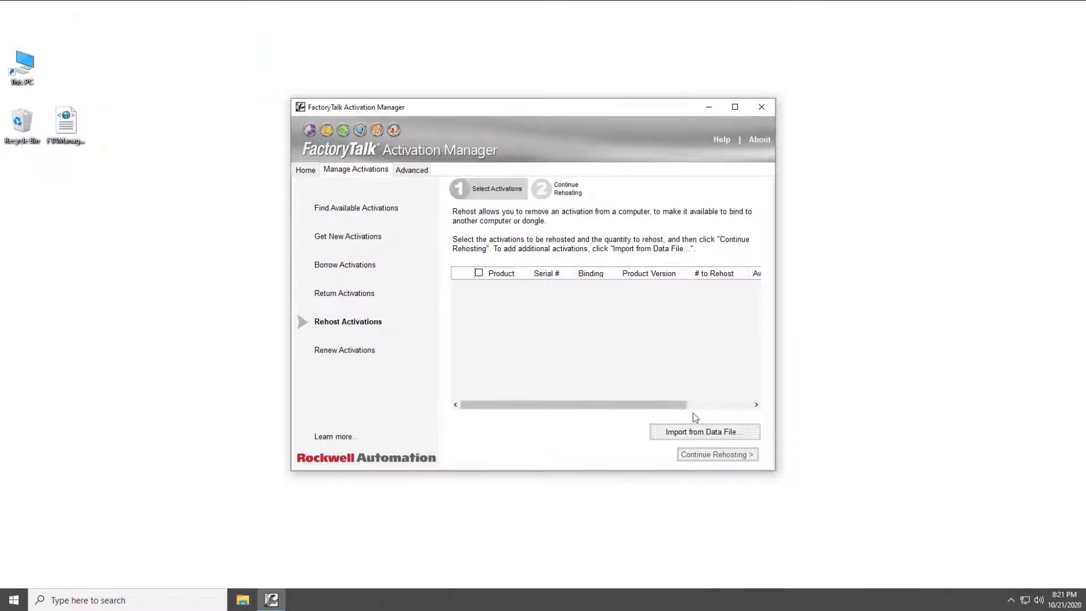
Import FTAManagerData.xml and confirm returning RSLogix 5000 Pro to Rockwell for rehosting
{"action": "left_click", "coordinate": [704, 431]}
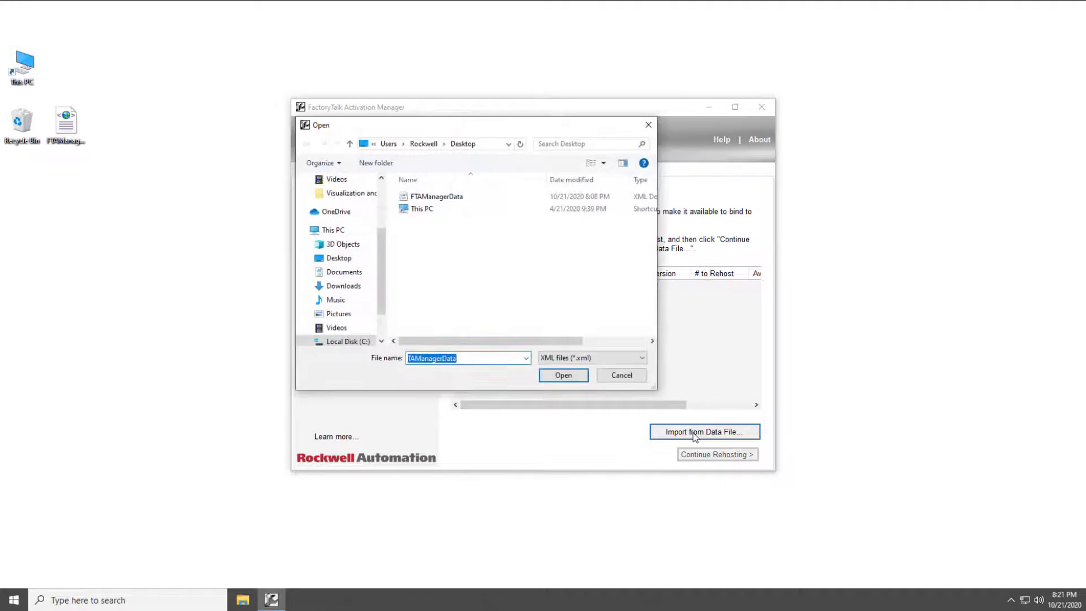
{"action": "mouse_move", "coordinate": [442, 217]}
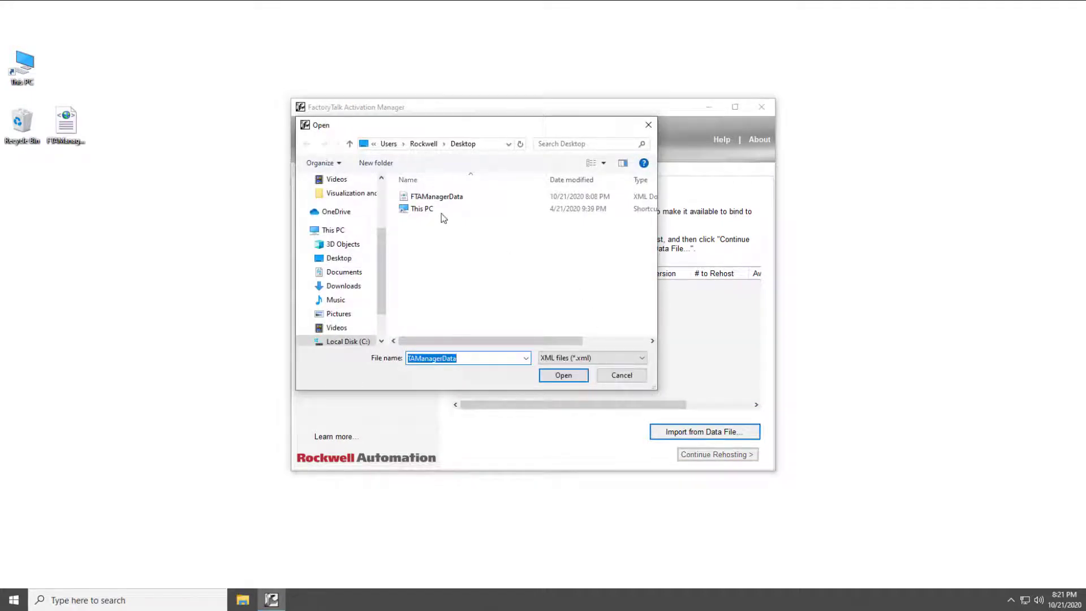
{"action": "left_click", "coordinate": [437, 196]}
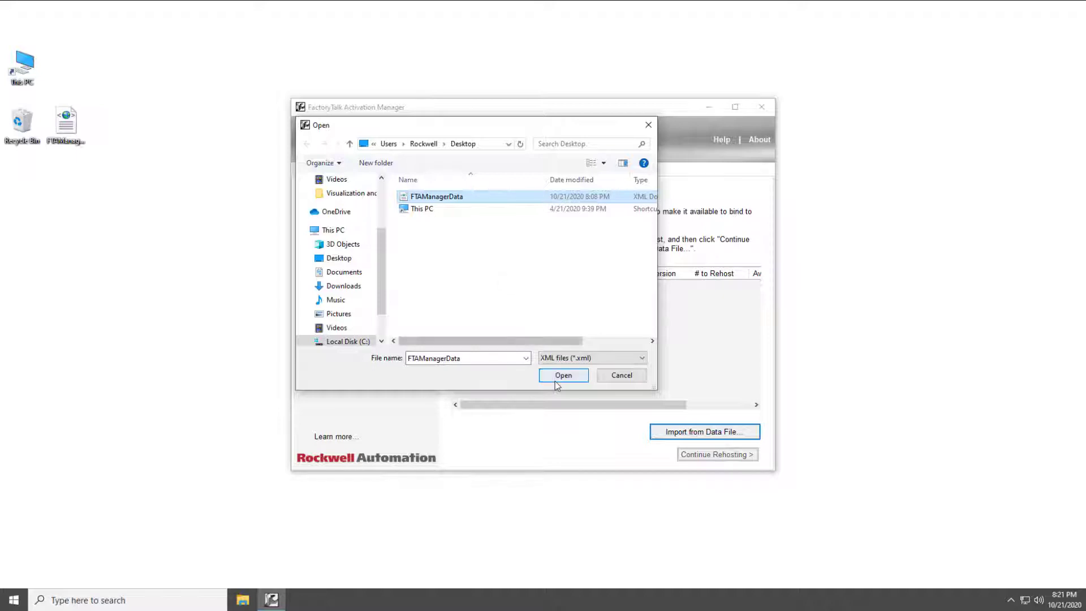
{"action": "left_click", "coordinate": [563, 374]}
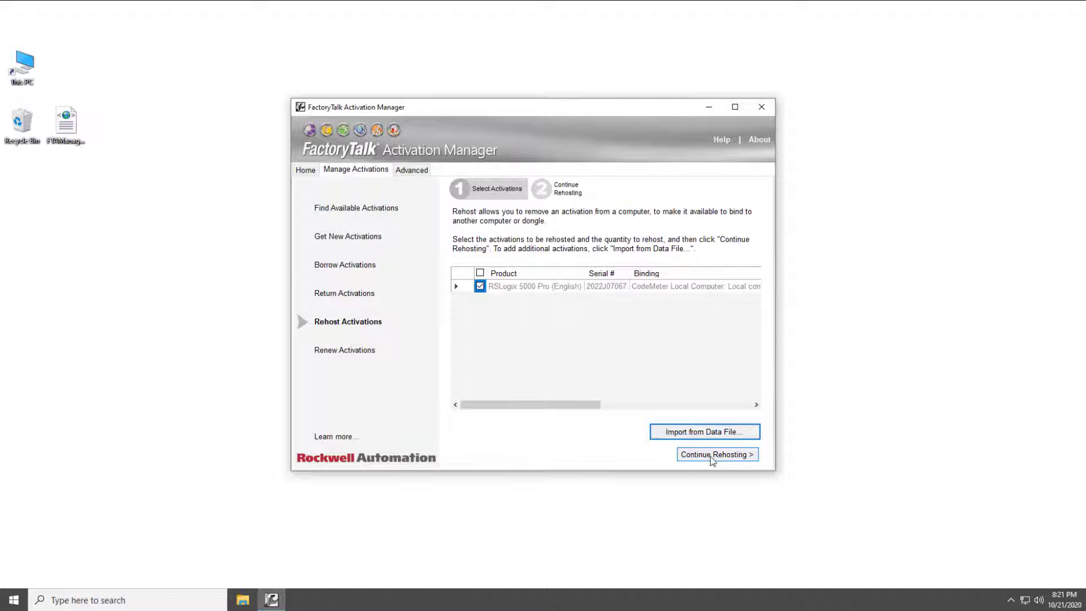
{"action": "left_click", "coordinate": [716, 454]}
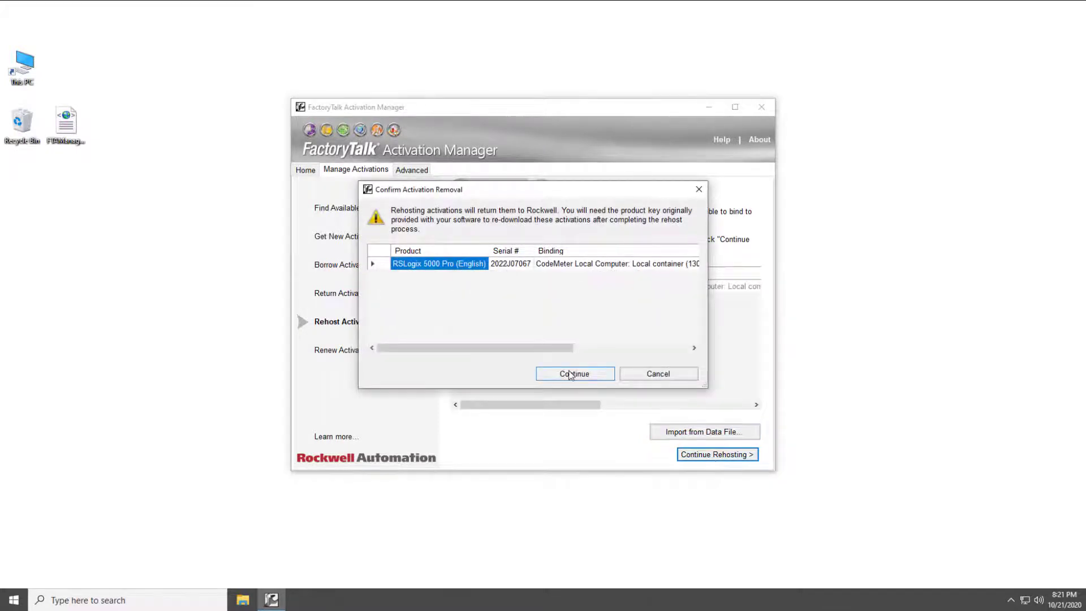
{"action": "left_click", "coordinate": [574, 373]}
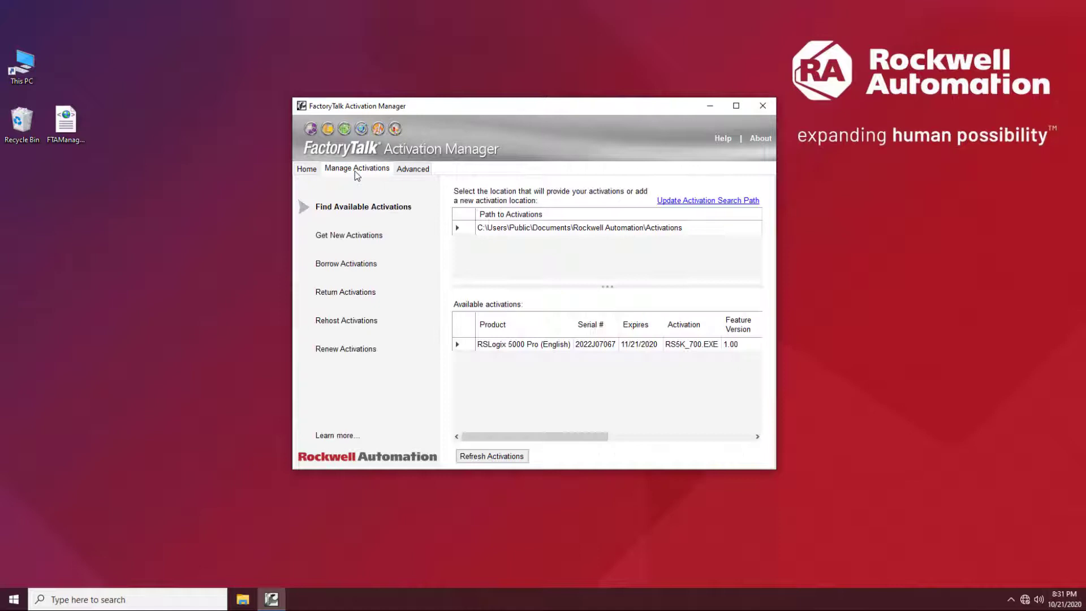
{"action": "mouse_move", "coordinate": [351, 312]}
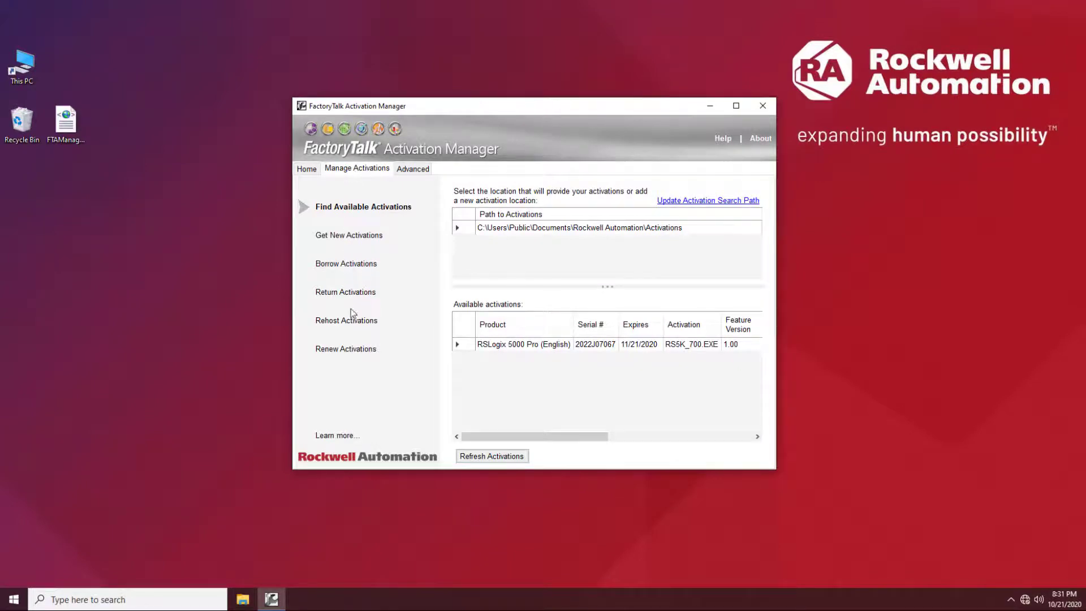
Choose 'remove rehosted activations from this machine' and advance to the FTAManagerData.xml data-file step
{"action": "left_click", "coordinate": [346, 320]}
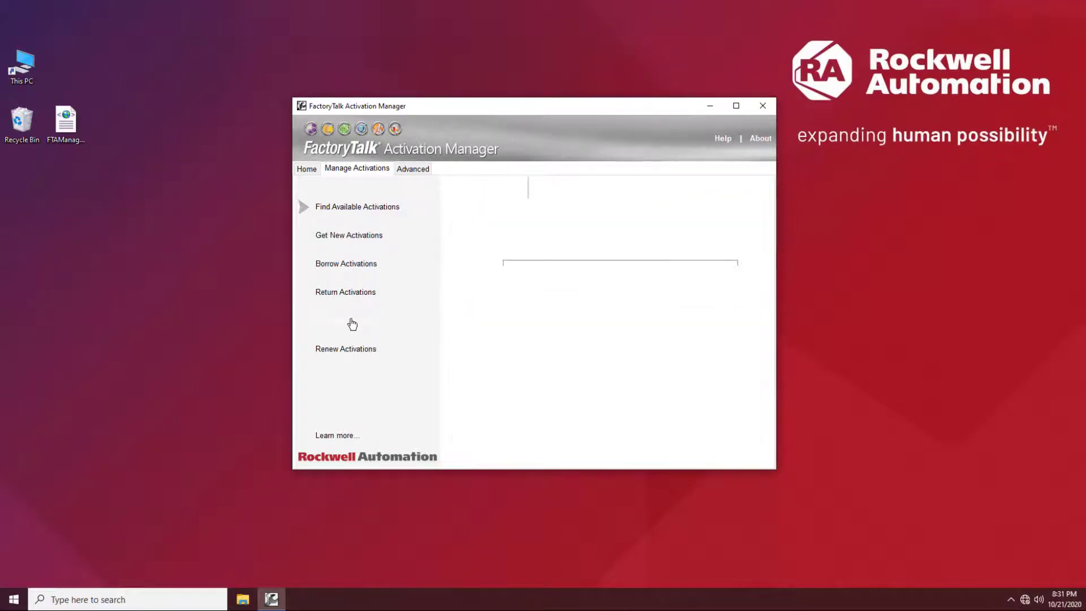
{"action": "left_click", "coordinate": [348, 320]}
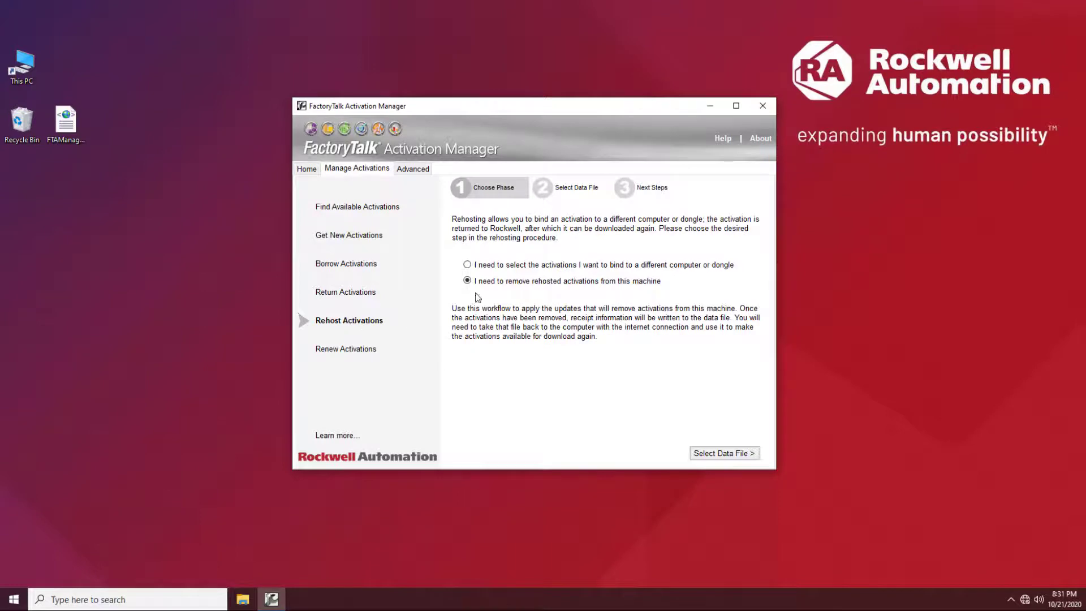
{"action": "mouse_move", "coordinate": [504, 291]}
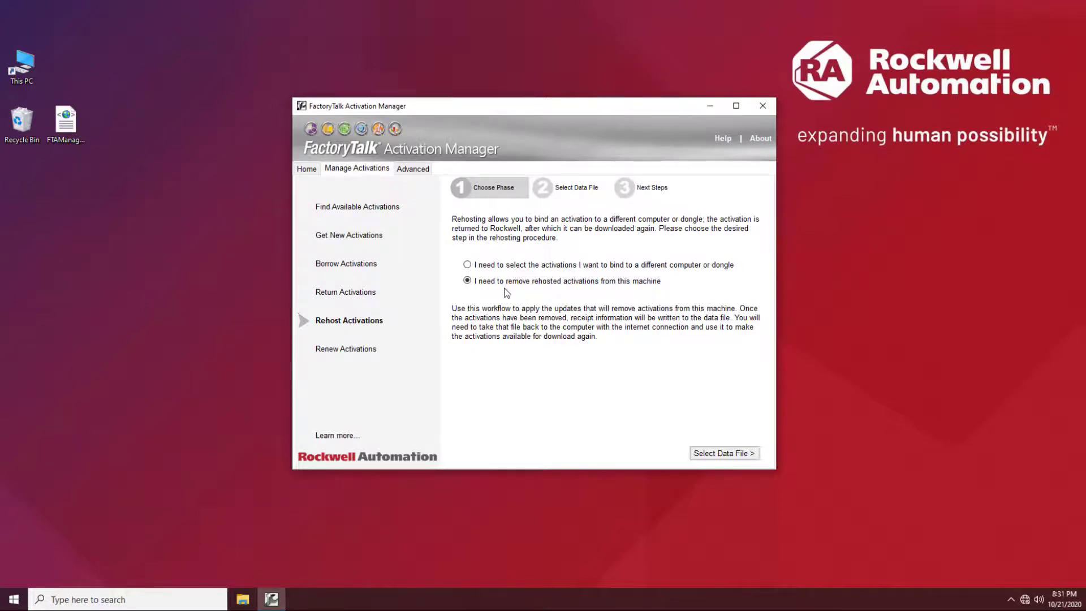
{"action": "mouse_move", "coordinate": [662, 375]}
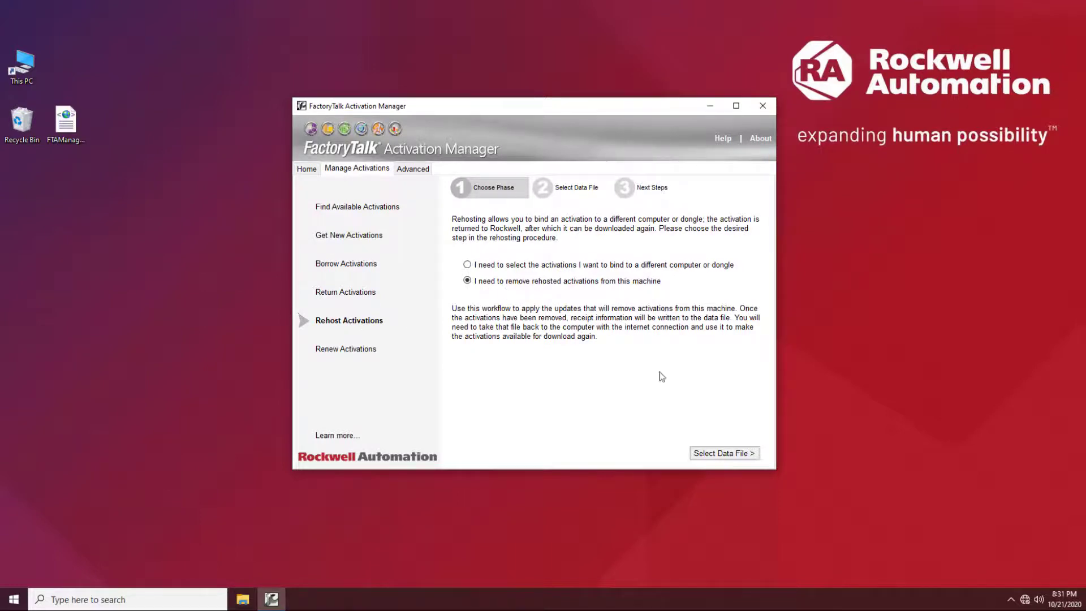
{"action": "left_click", "coordinate": [722, 453]}
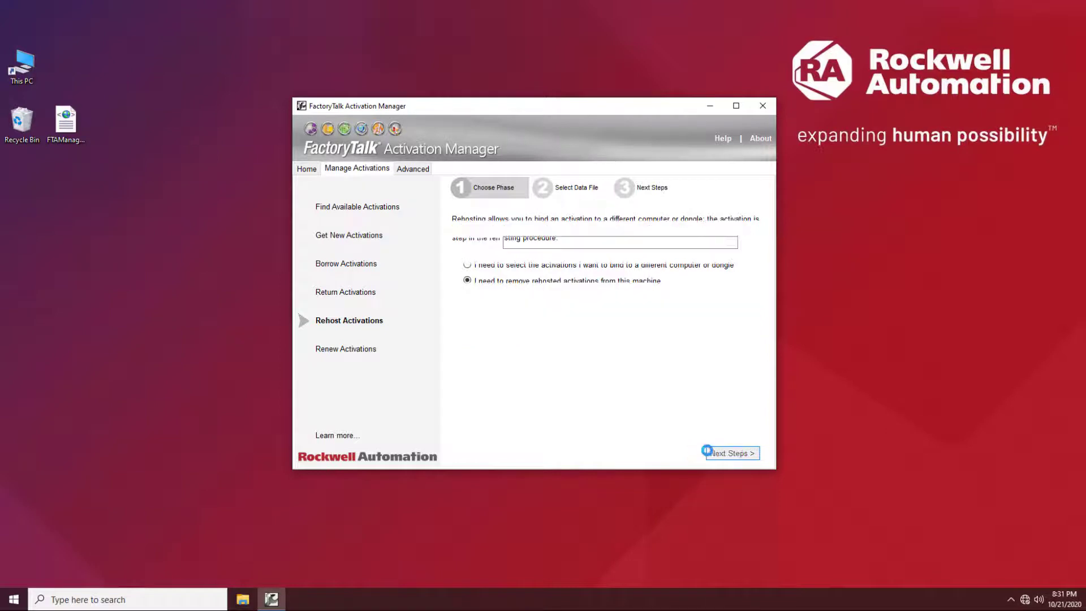
{"action": "left_click", "coordinate": [729, 453]}
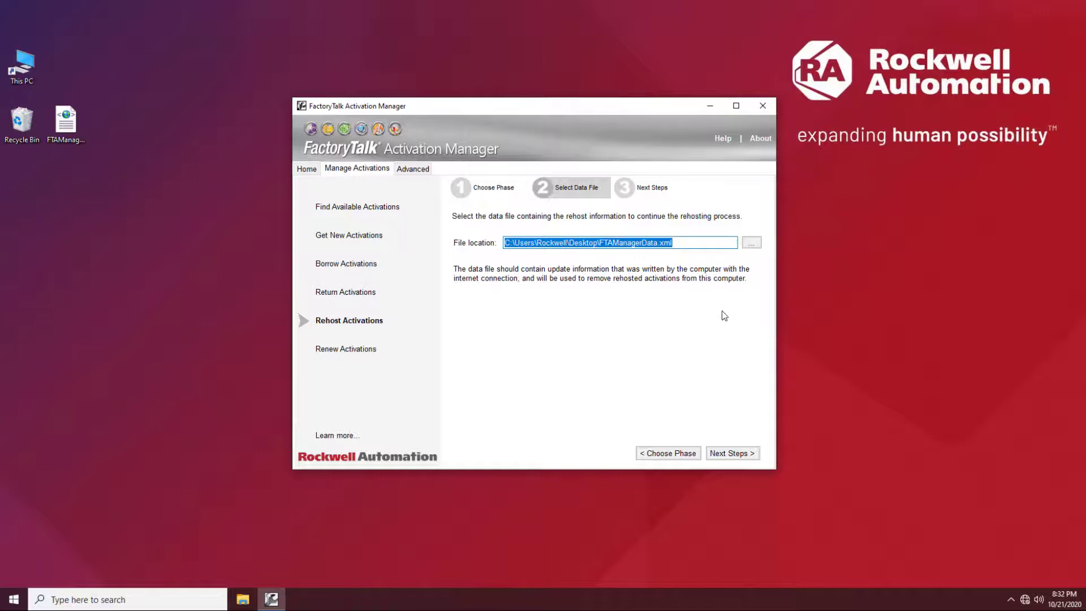
Load FTAManagerData.xml and confirm removing the rehosted RSLogix 5000 Pro activation from this computer
{"action": "left_click", "coordinate": [751, 242]}
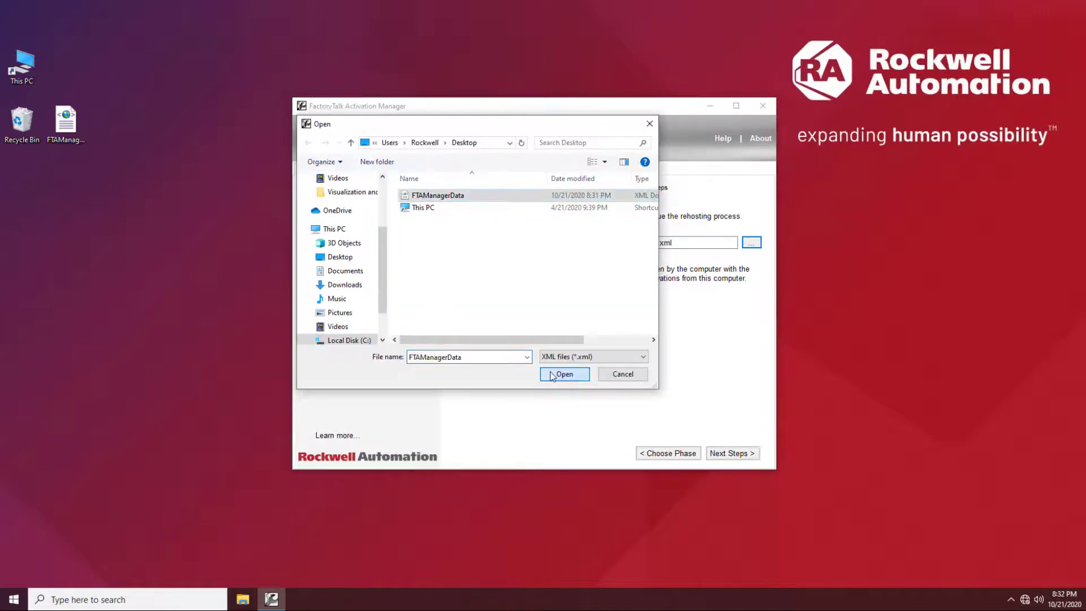
{"action": "left_click", "coordinate": [563, 373]}
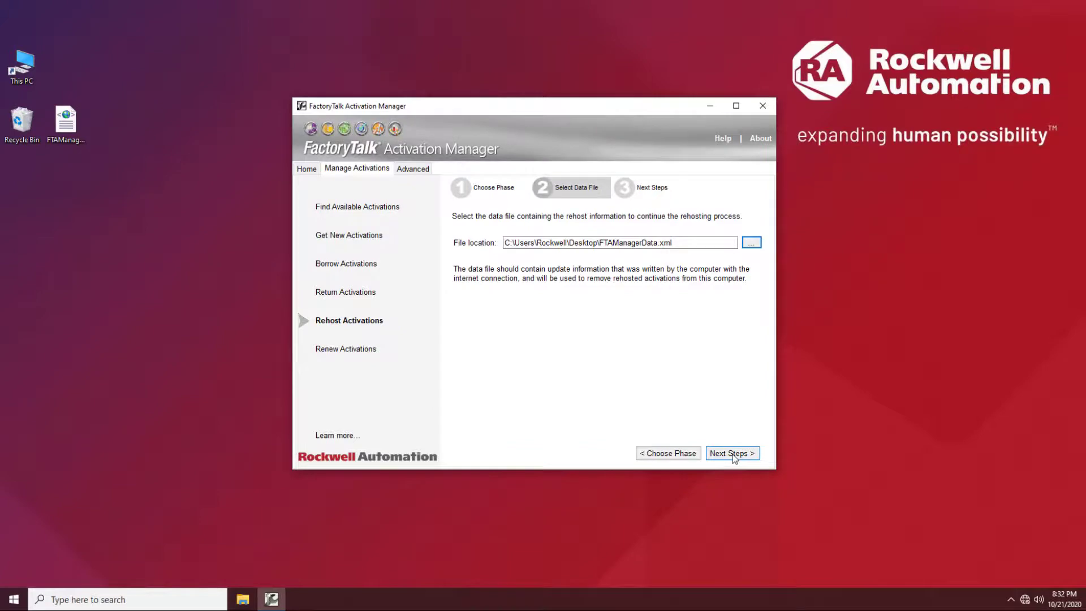
{"action": "left_click", "coordinate": [732, 453]}
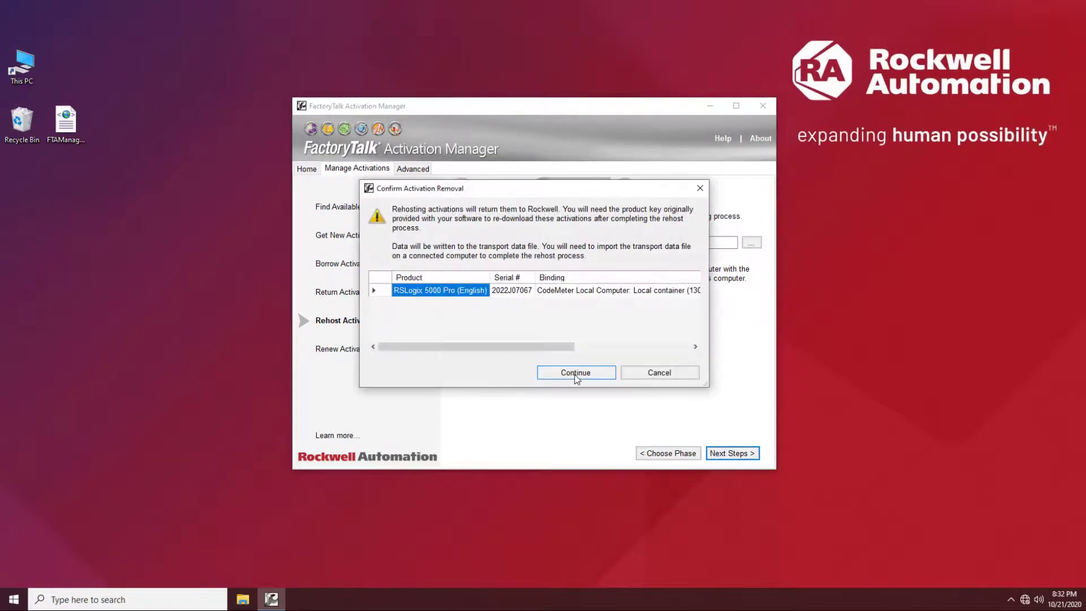
{"action": "left_click", "coordinate": [575, 372]}
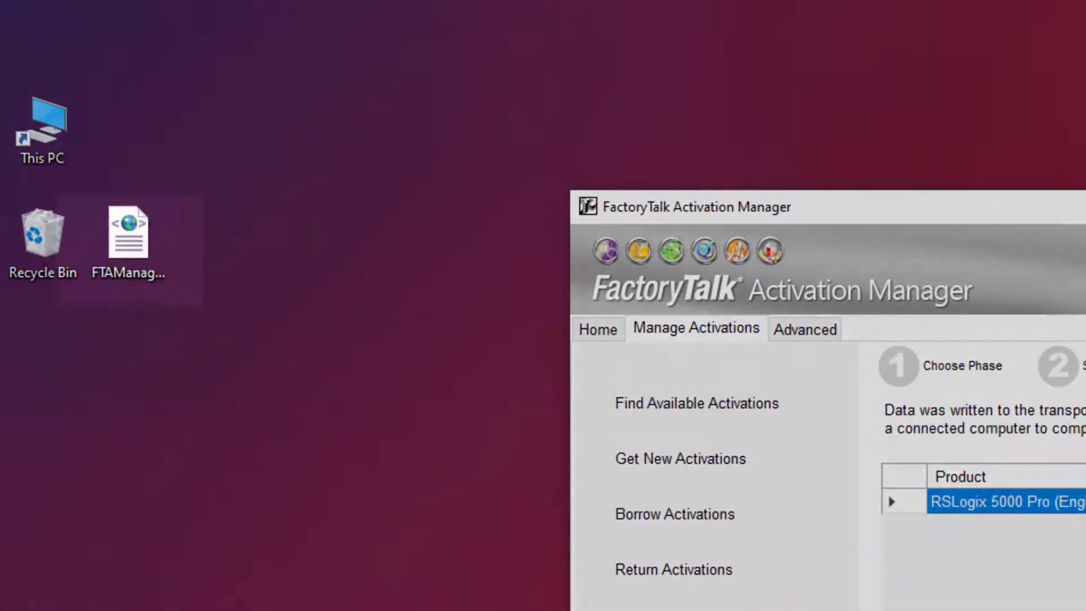
Acknowledge the transport-file result and return to the Home page
{"action": "left_click", "coordinate": [128, 236]}
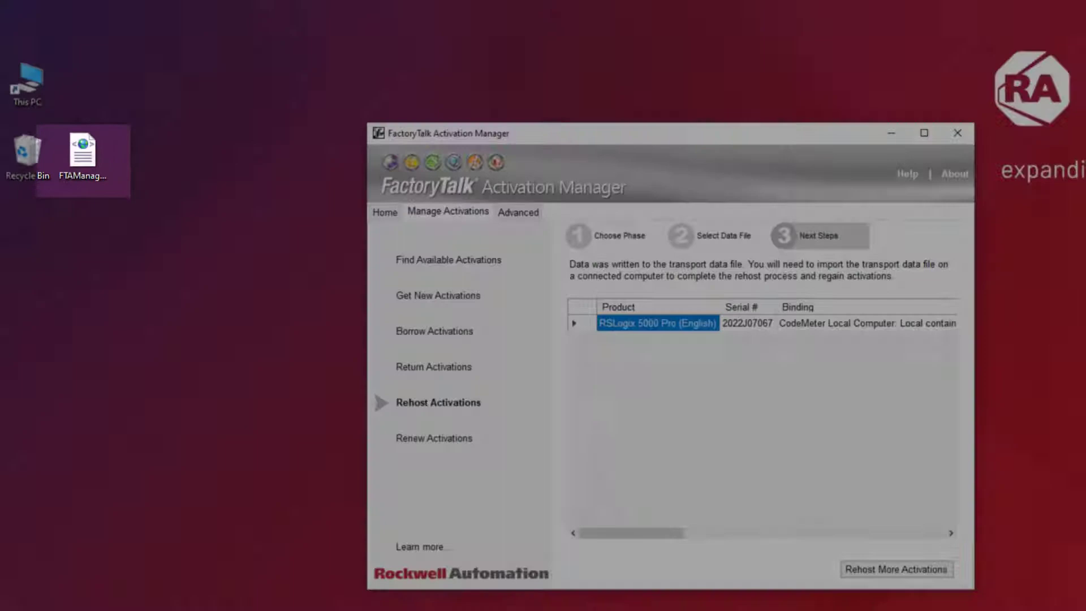
{"action": "left_click", "coordinate": [392, 128]}
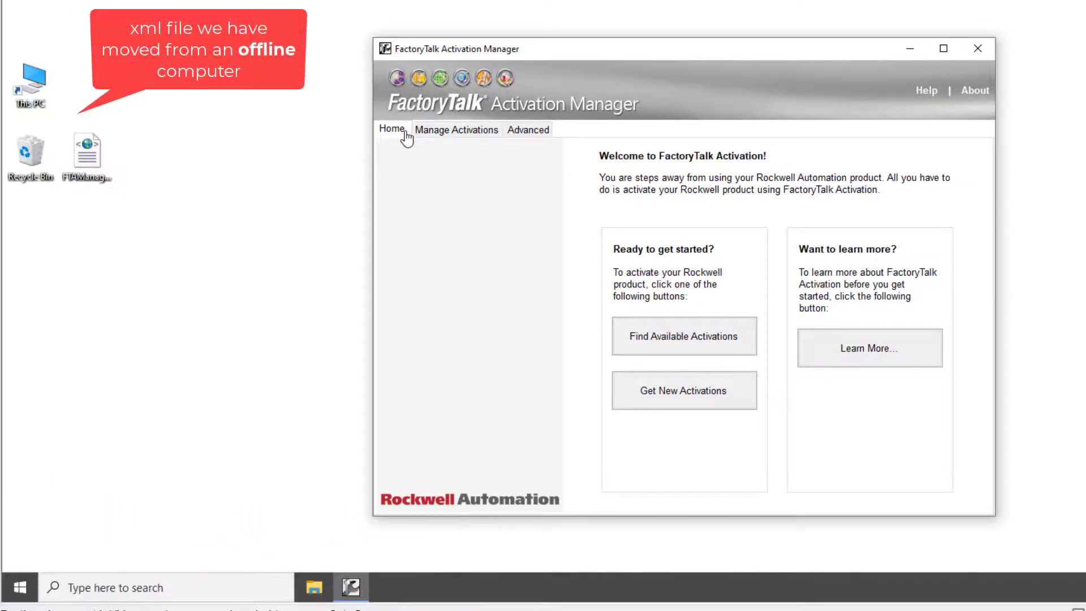
On the online computer, import the transported FTAManagerData.xml and complete rehosting of RSLogix 5000 Pro
{"action": "left_click", "coordinate": [456, 129]}
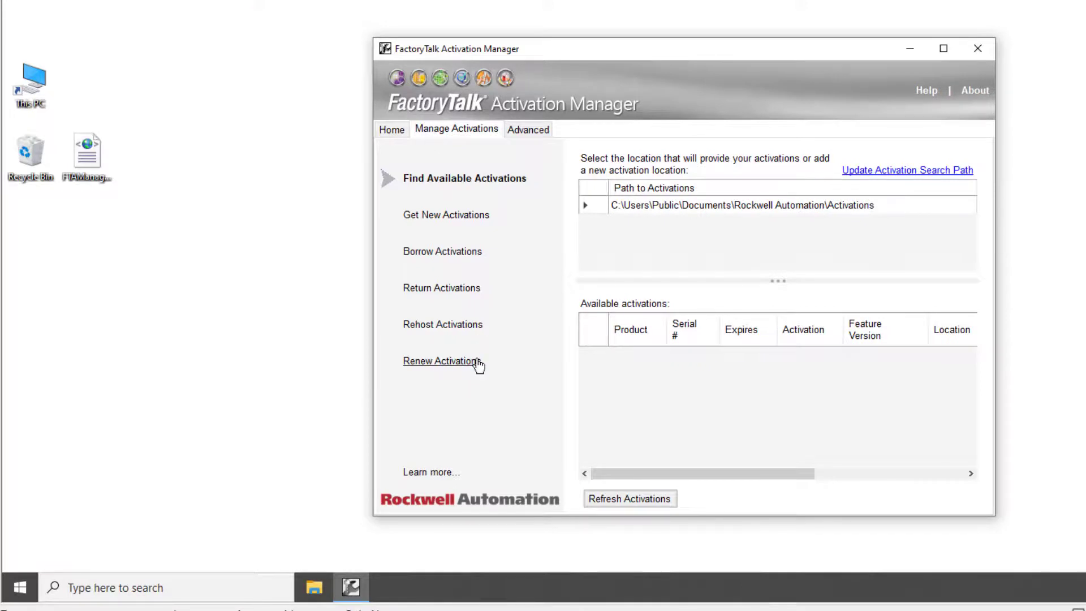
{"action": "left_click", "coordinate": [442, 324]}
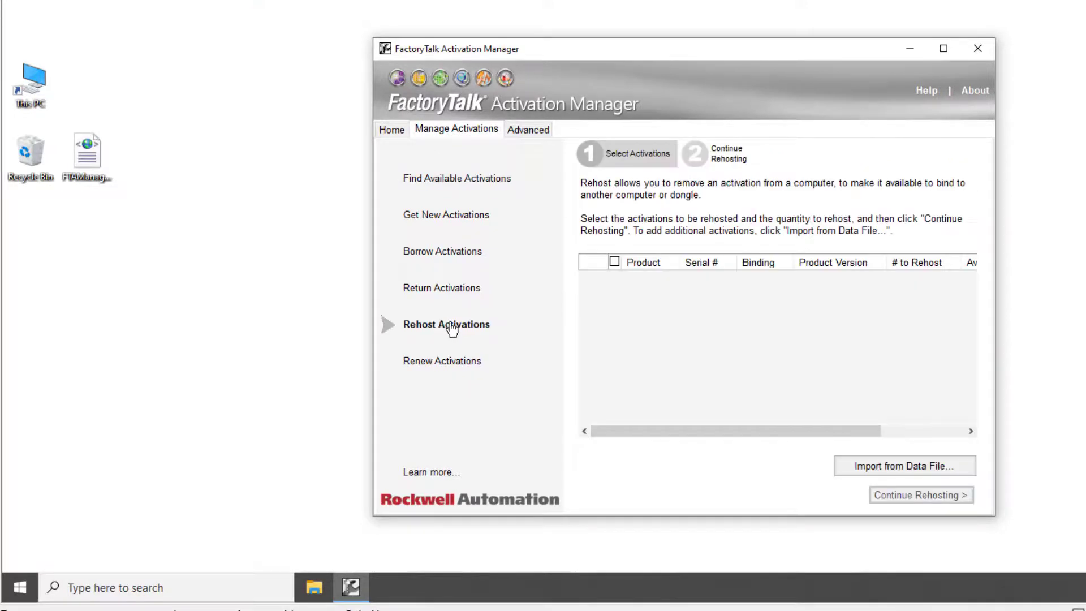
{"action": "mouse_move", "coordinate": [658, 366]}
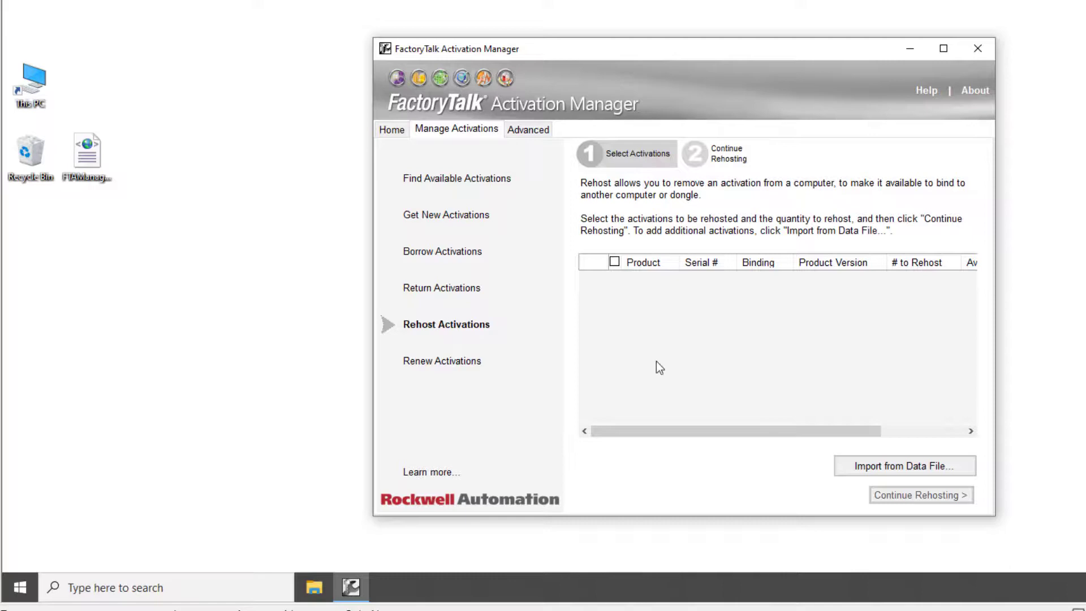
{"action": "left_click", "coordinate": [904, 465]}
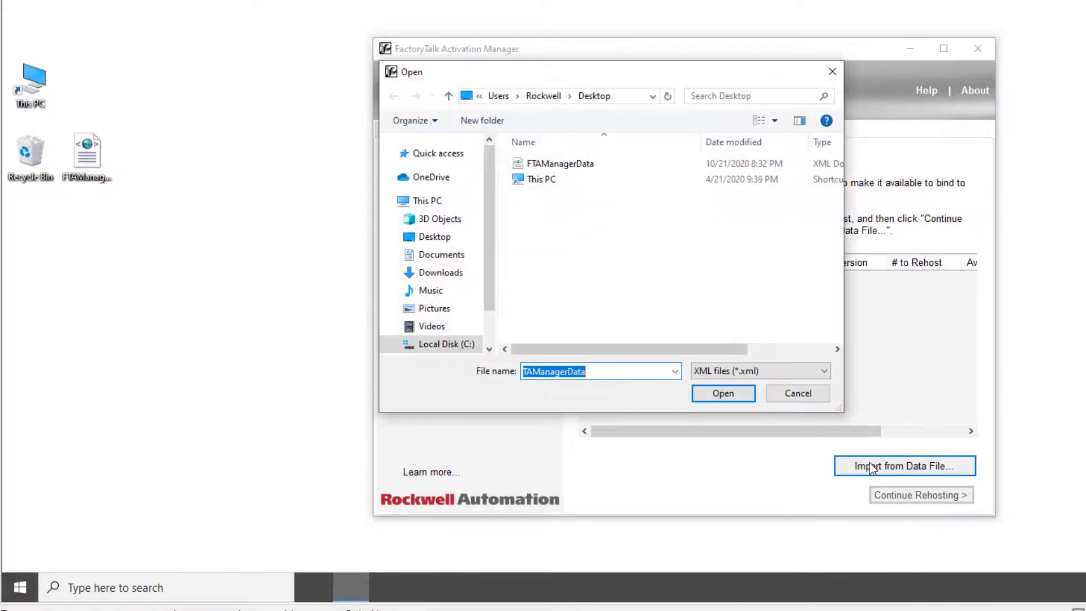
{"action": "left_click", "coordinate": [560, 163]}
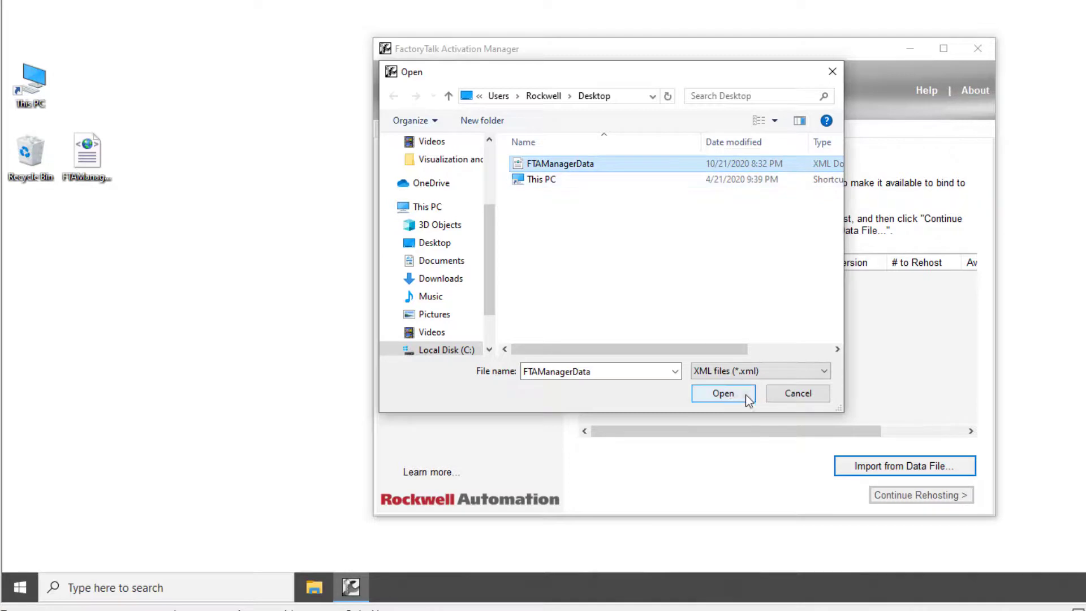
{"action": "left_click", "coordinate": [722, 392]}
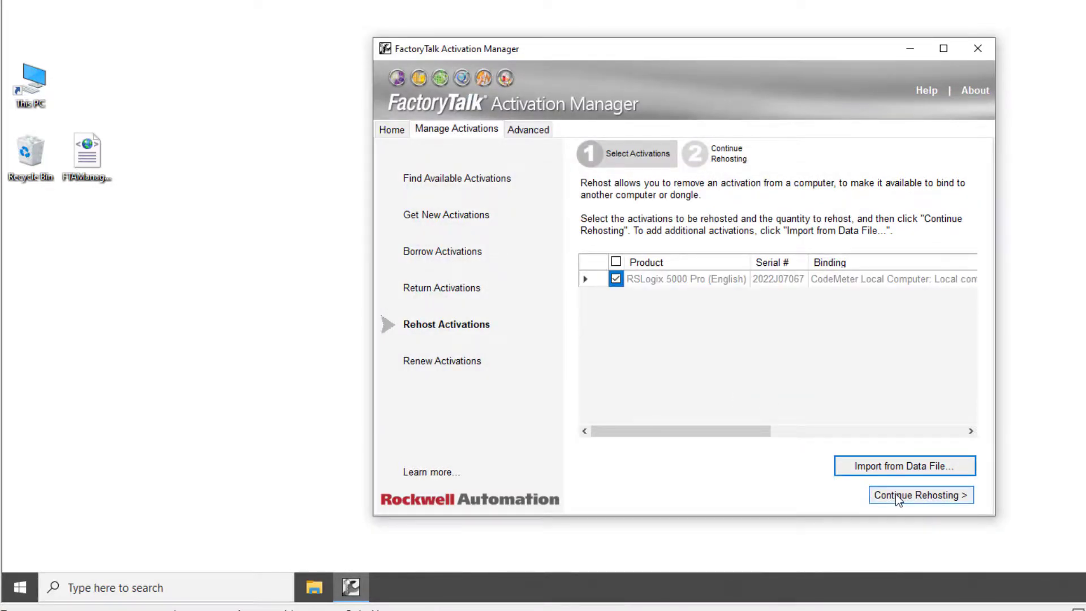
{"action": "left_click", "coordinate": [919, 494]}
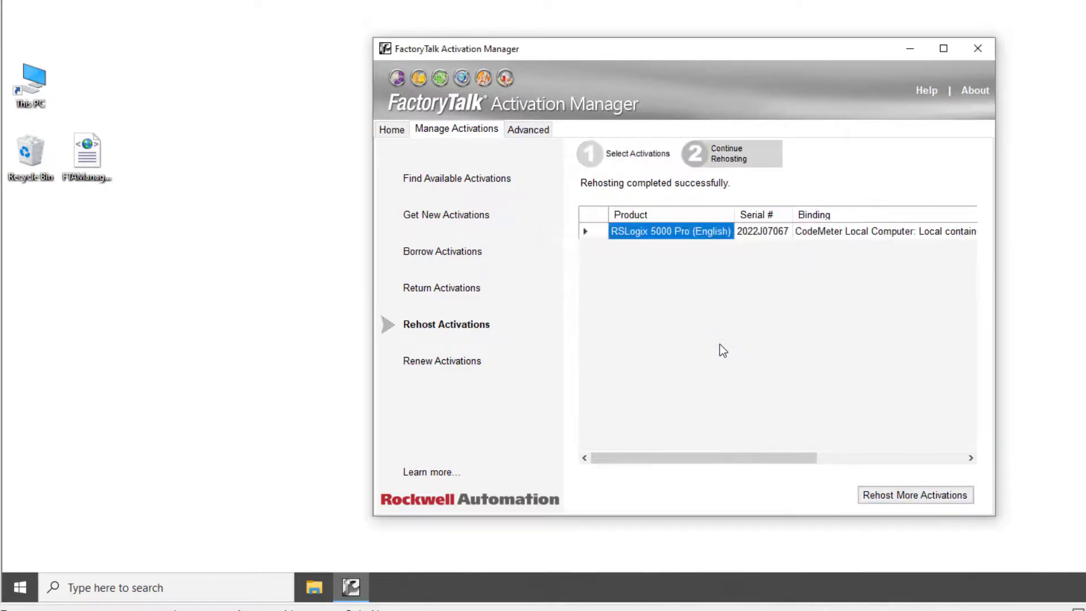